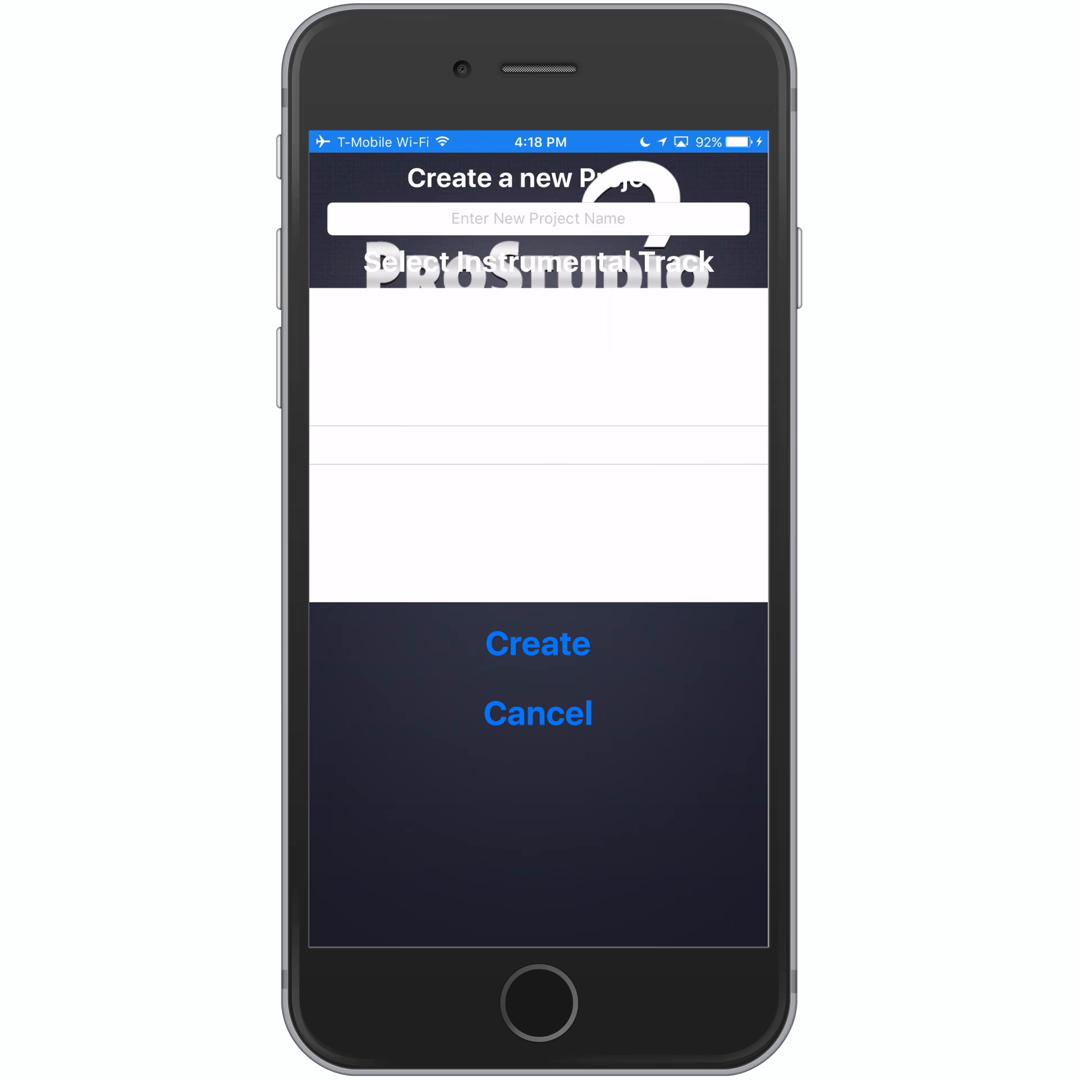
# Create a project named 'create' and dismiss the Project Created alert.
pyautogui.click(537, 219)
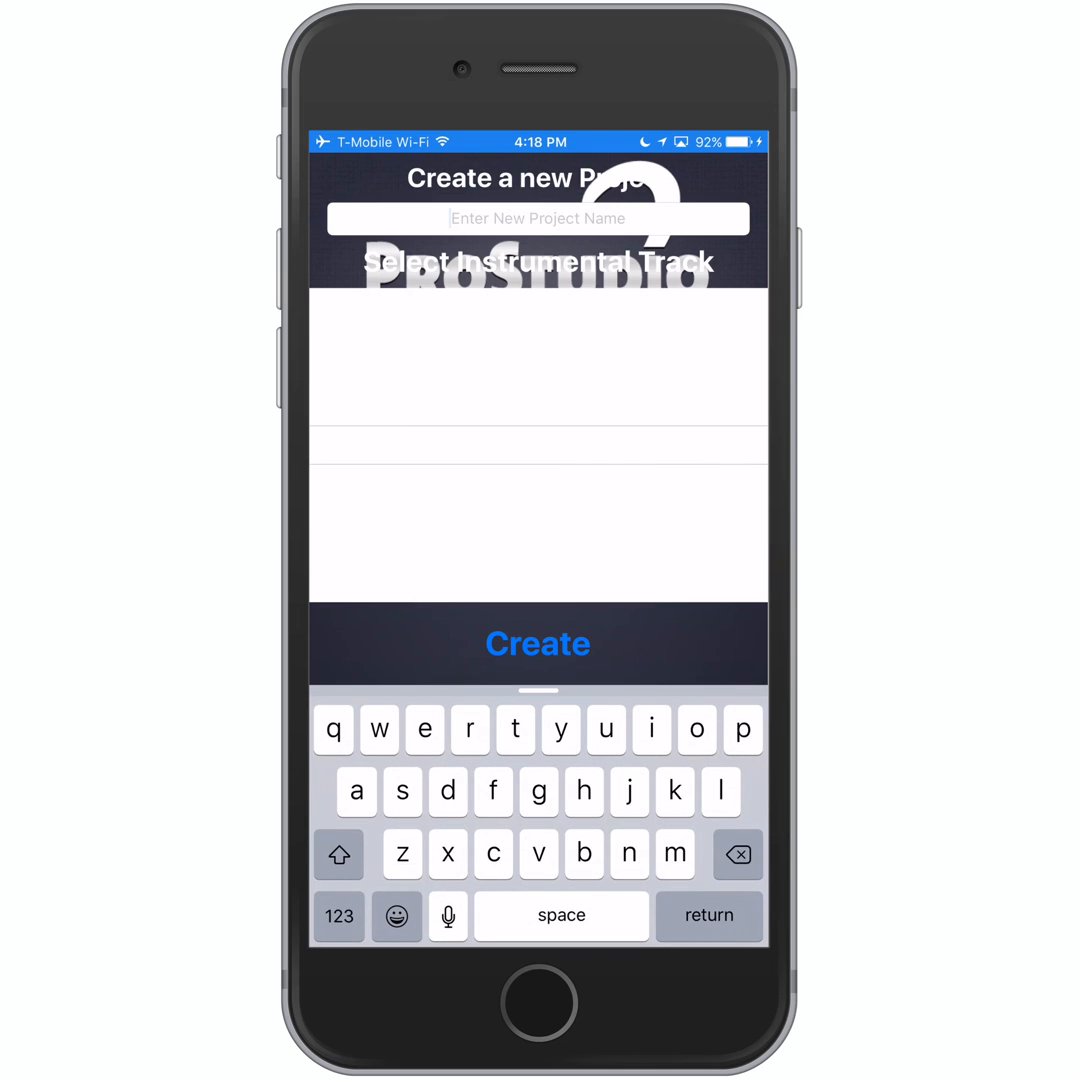
pyautogui.write('create')
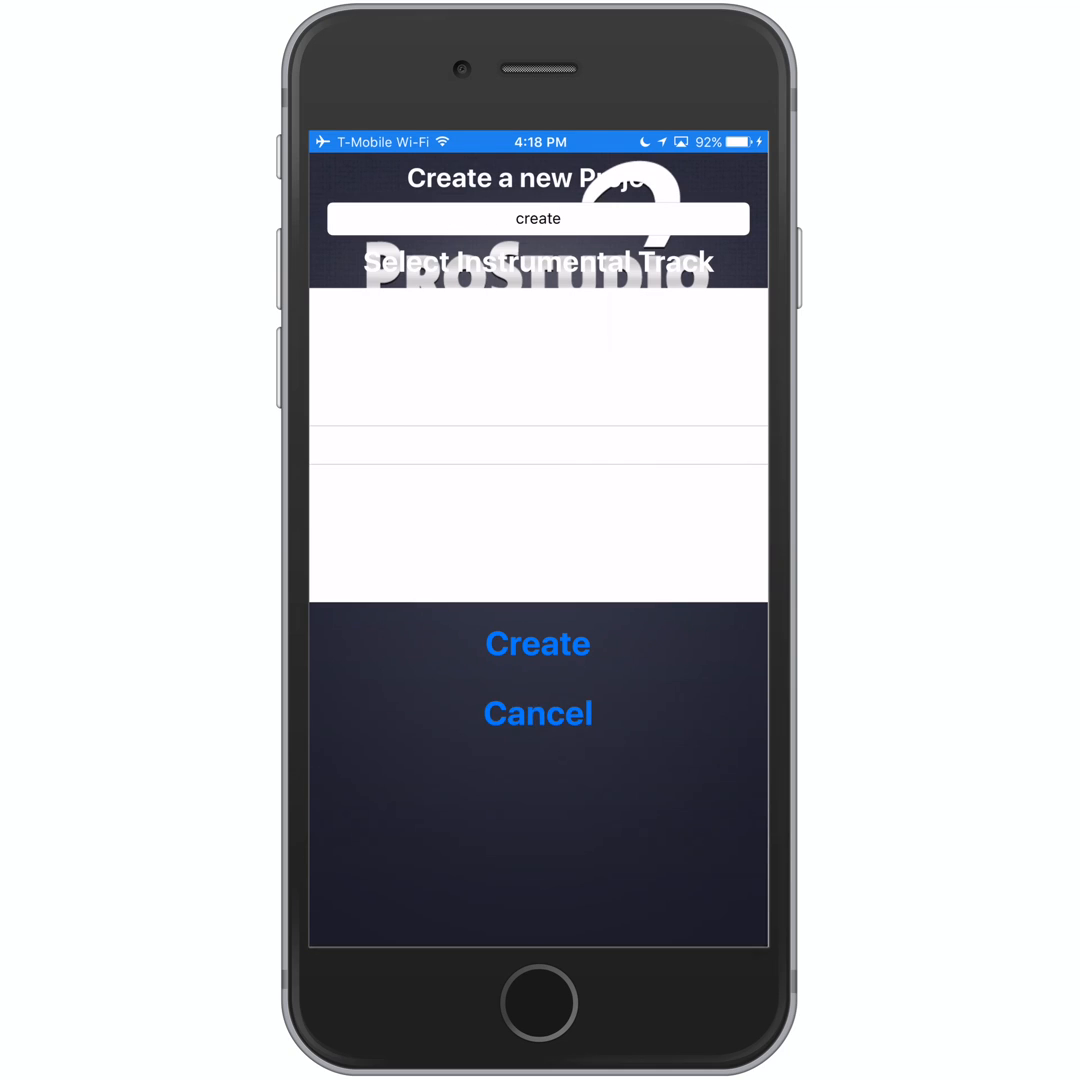
pyautogui.click(537, 644)
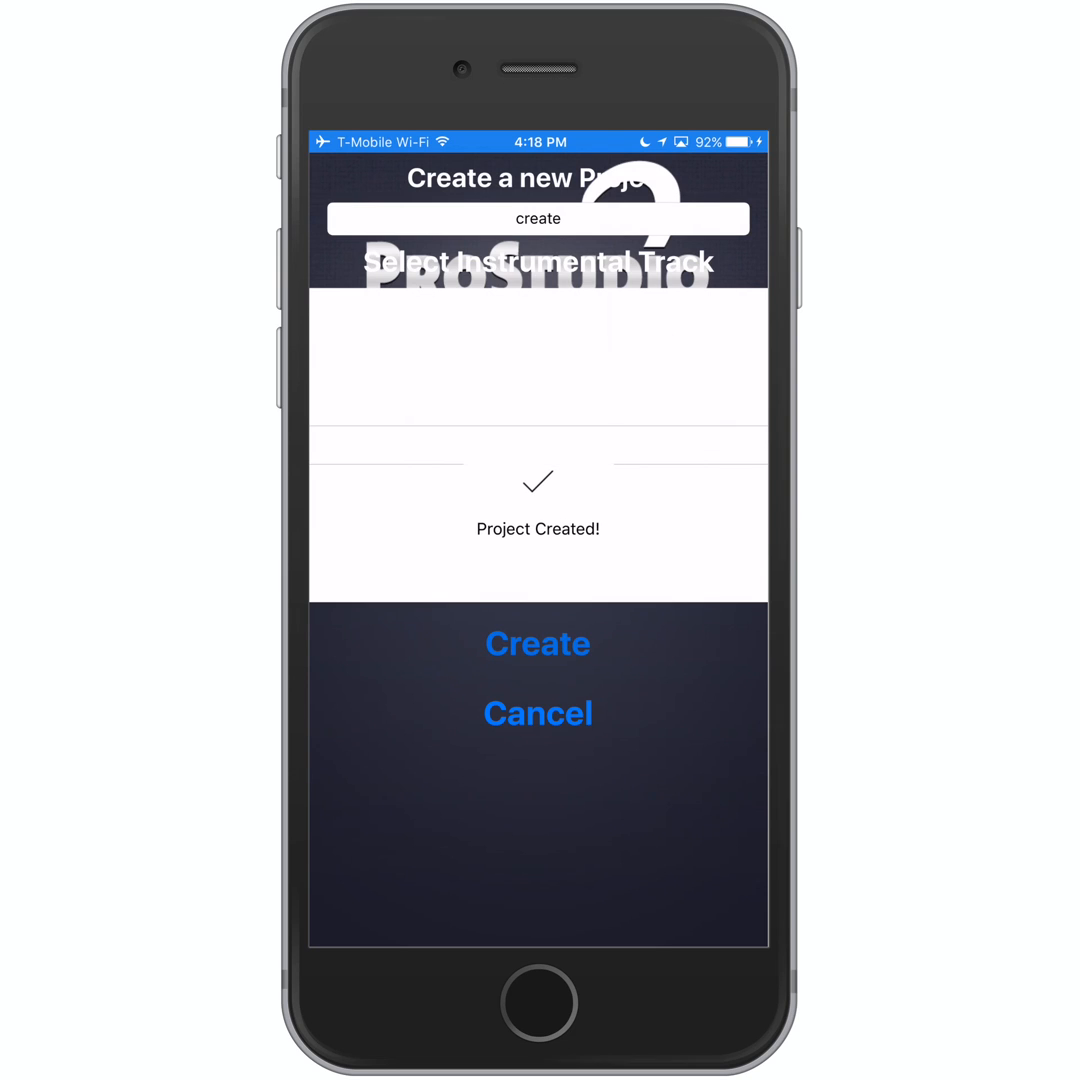
pyautogui.click(537, 644)
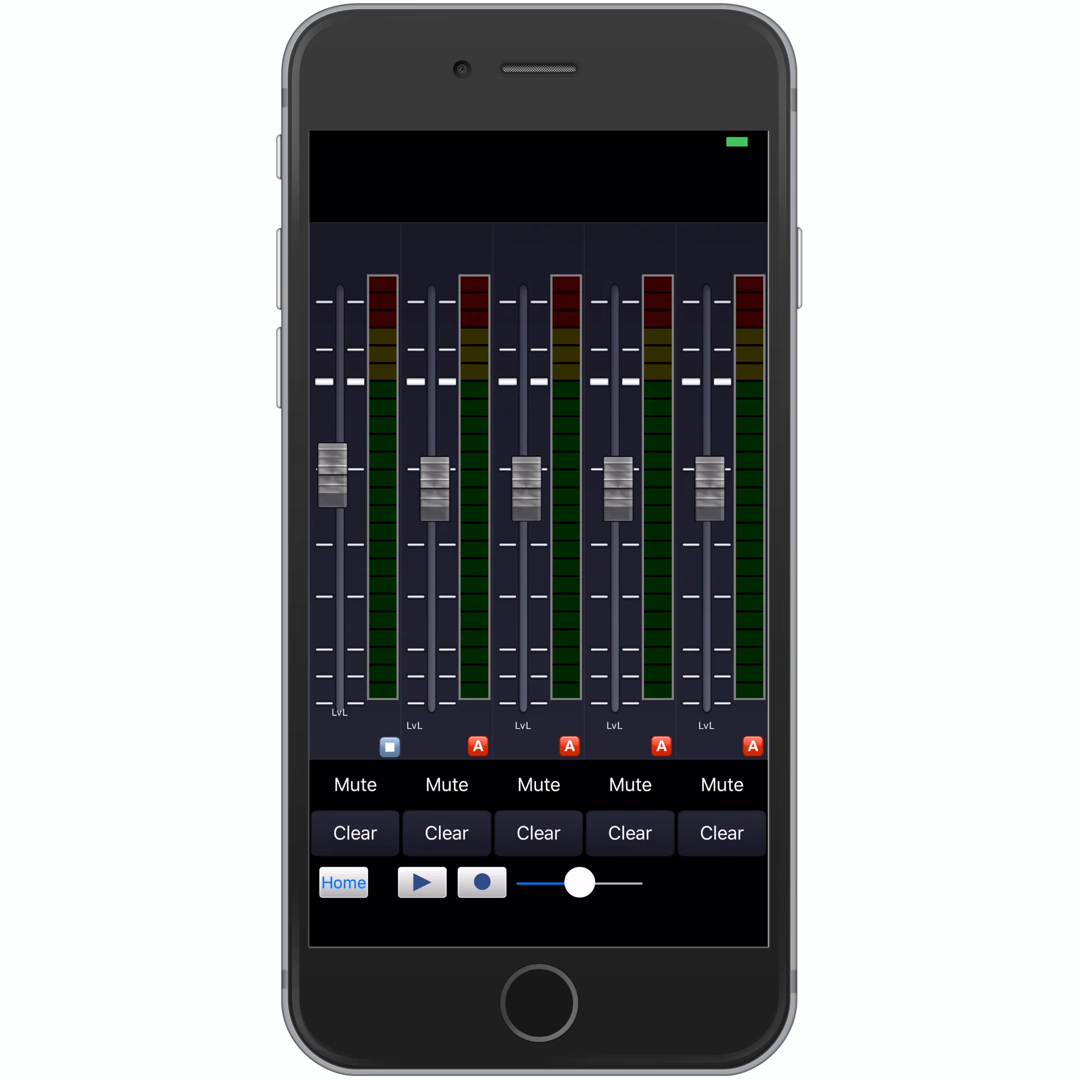
pyautogui.click(421, 882)
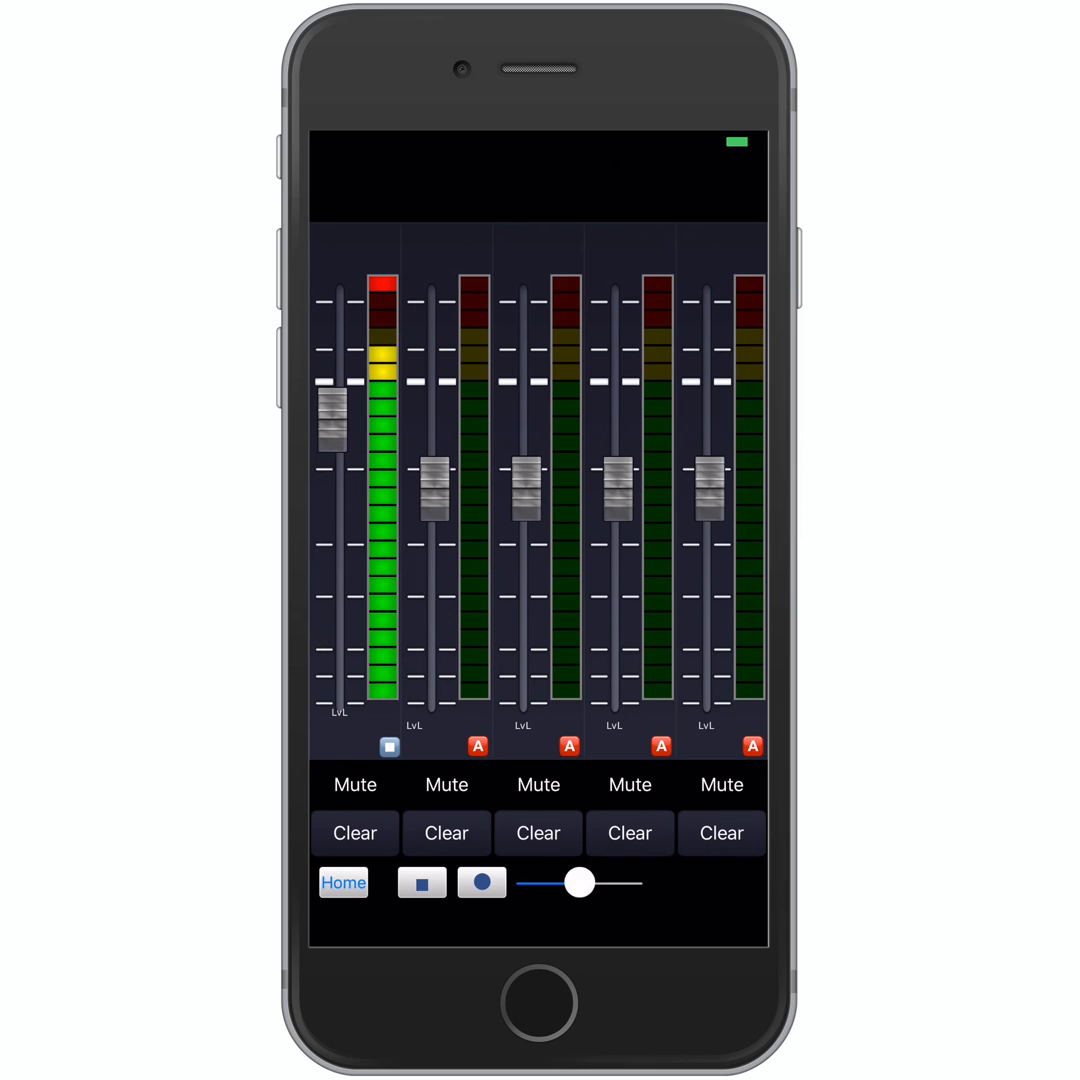
pyautogui.moveTo(331, 430); pyautogui.dragTo(331, 475)
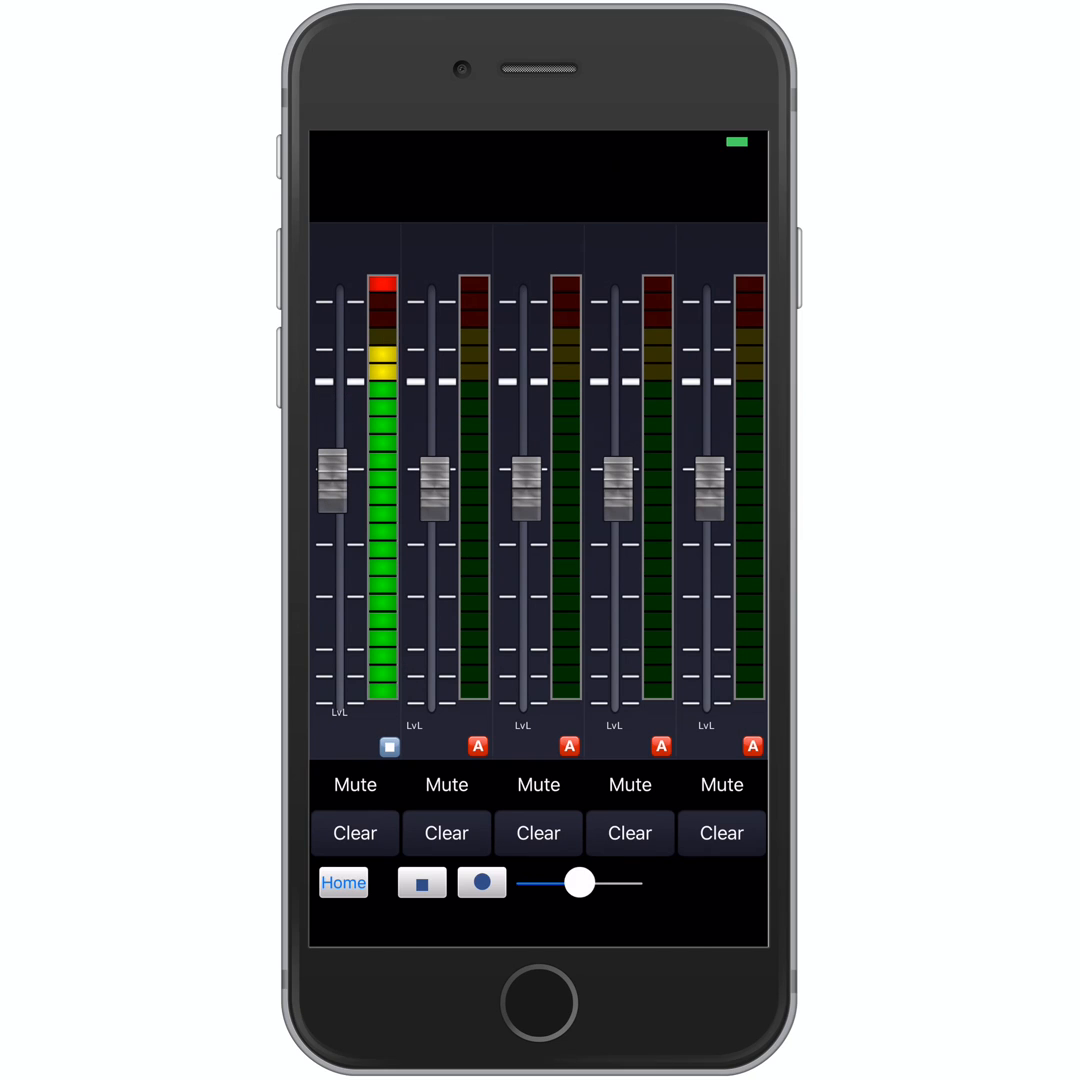
pyautogui.click(421, 882)
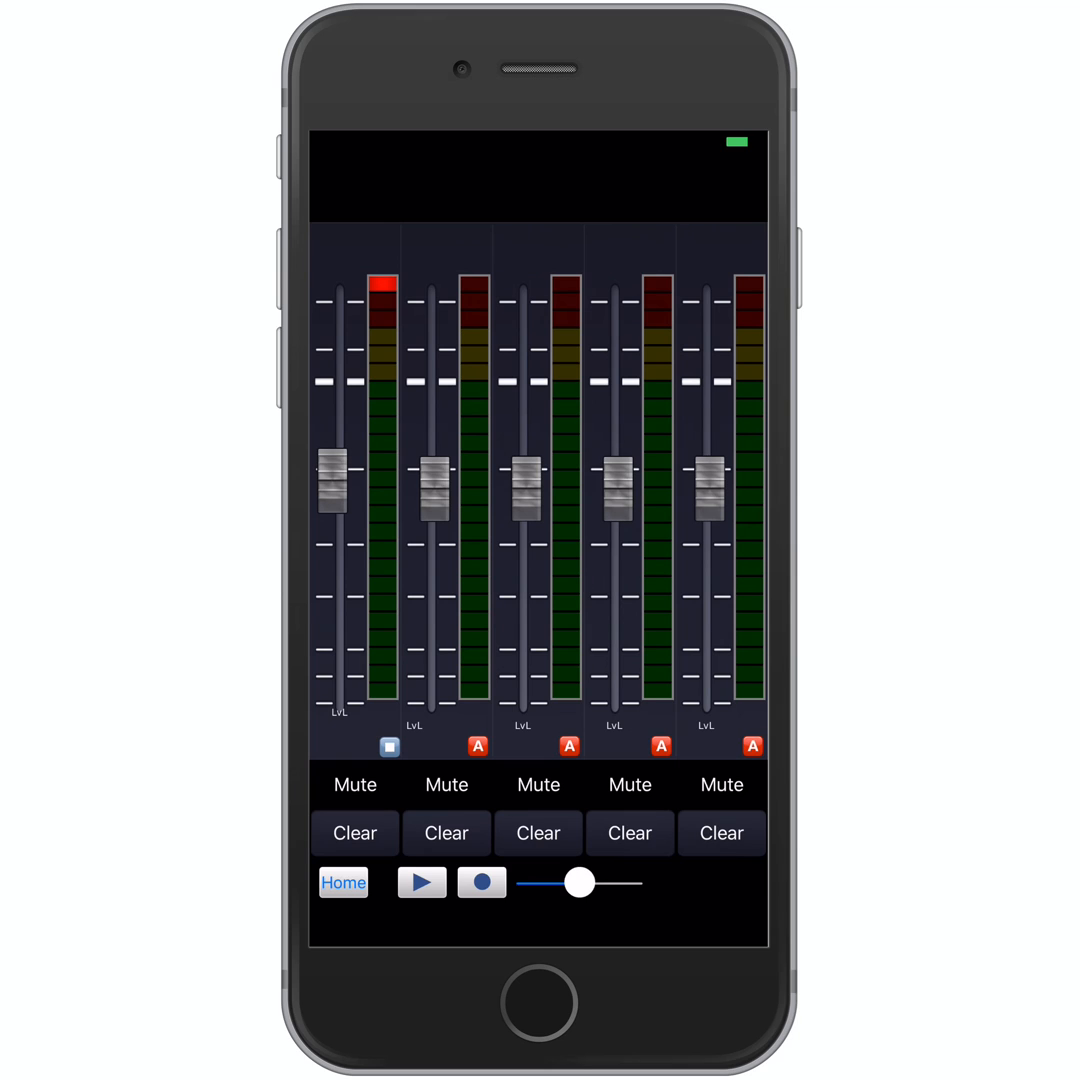
# Record a vocal take on mixer track two, then stop recording.
pyautogui.click(477, 746)
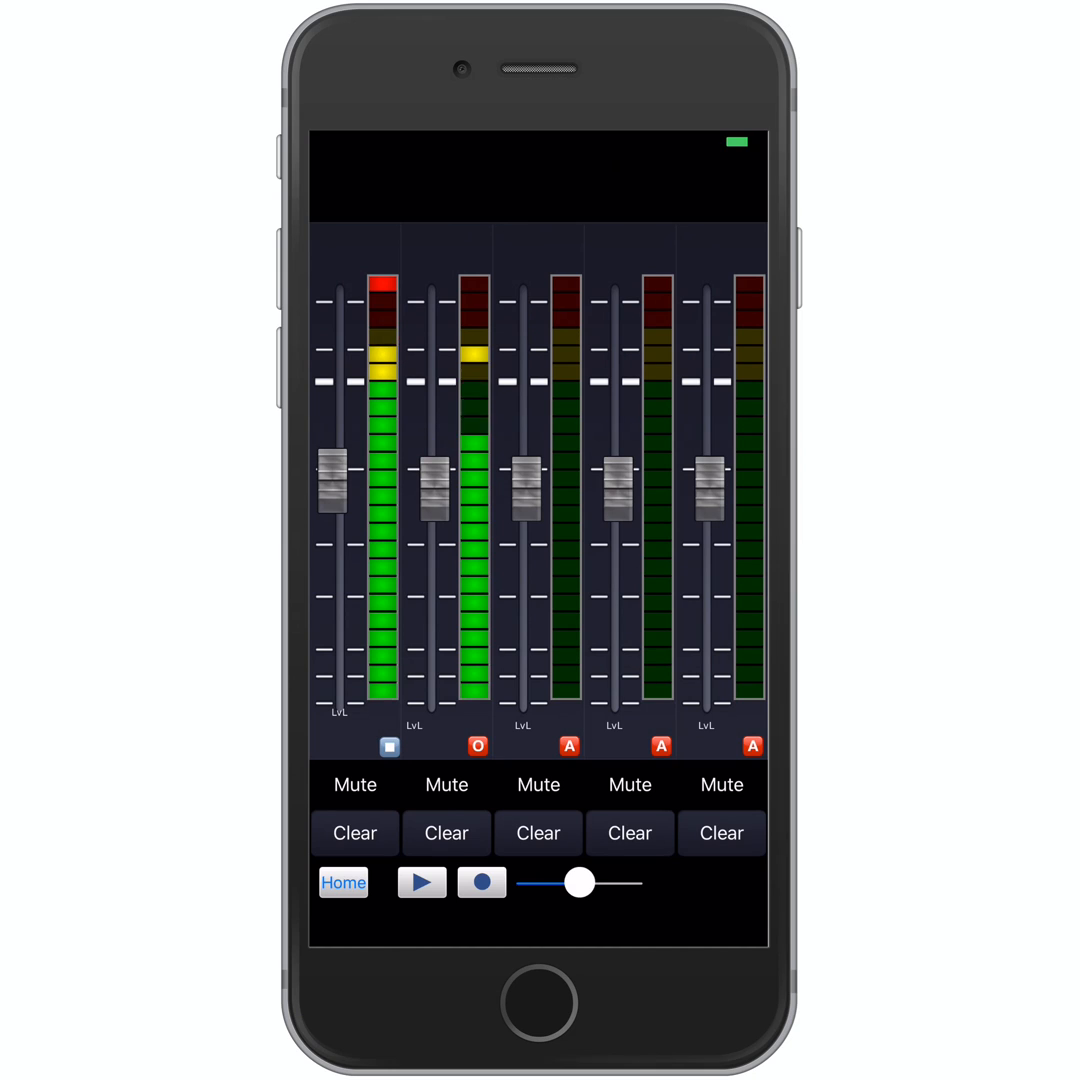
pyautogui.click(477, 746)
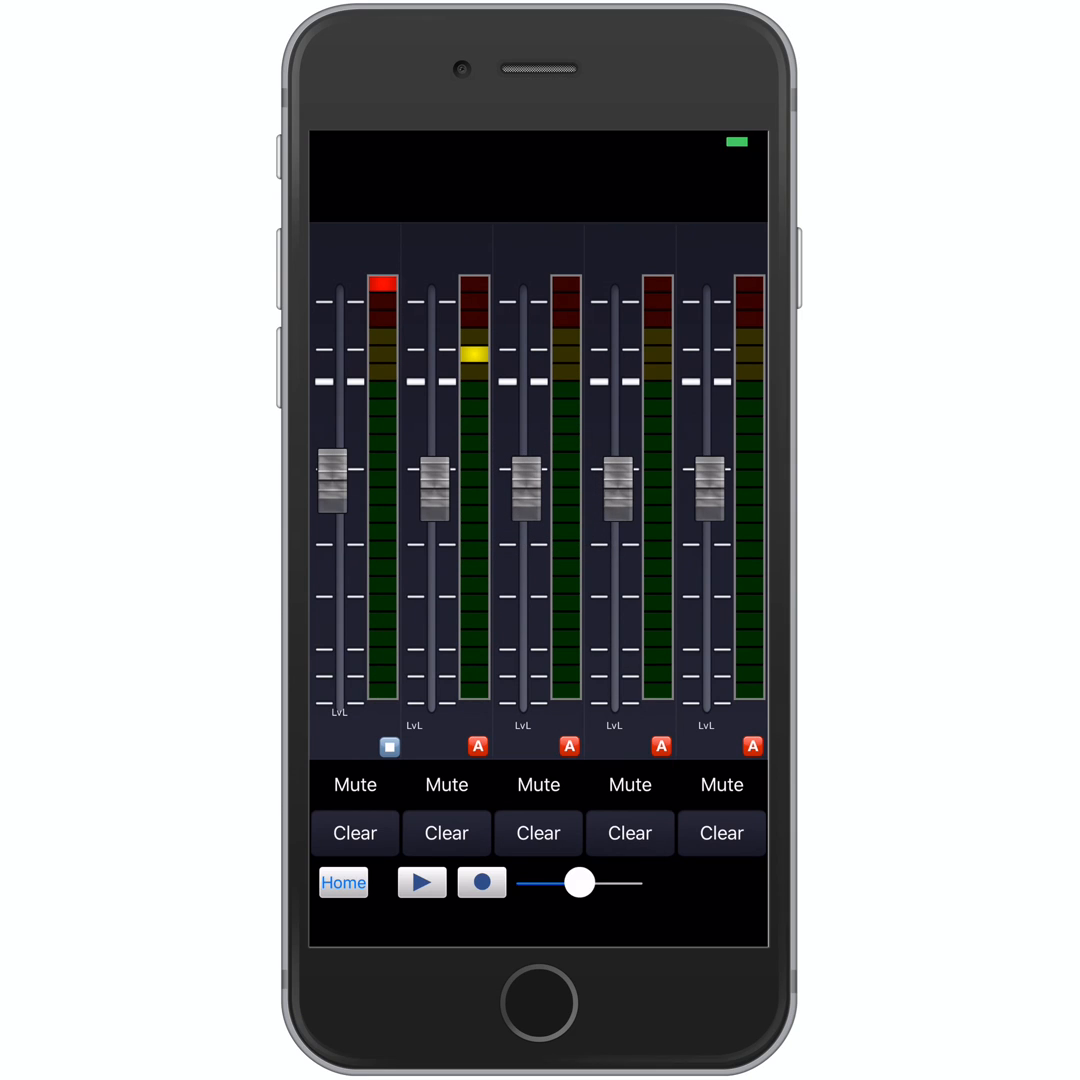
# Play back both tracks, lowering the first track's fader, then stop playback.
pyautogui.click(421, 882)
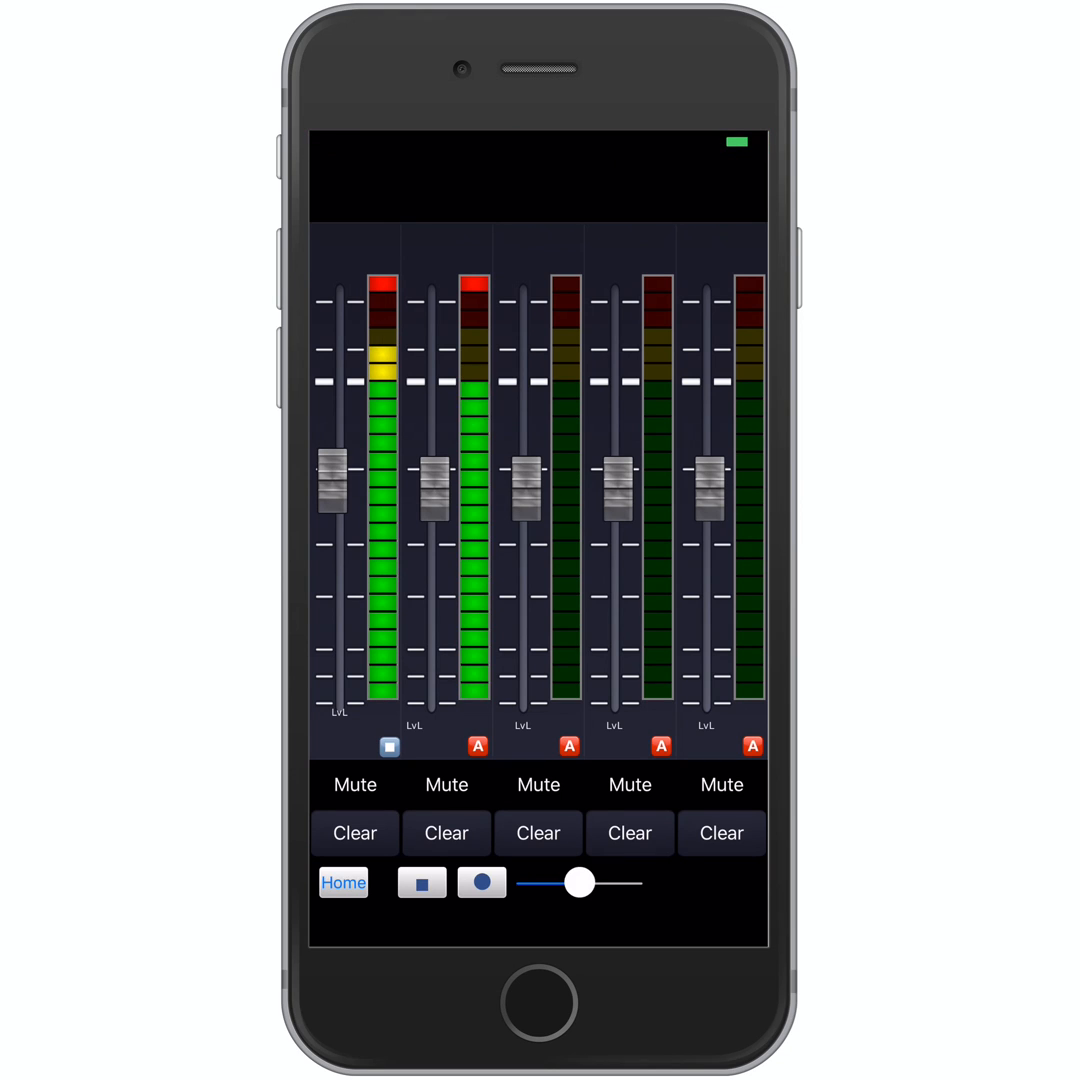
pyautogui.moveTo(333, 490); pyautogui.dragTo(333, 530)
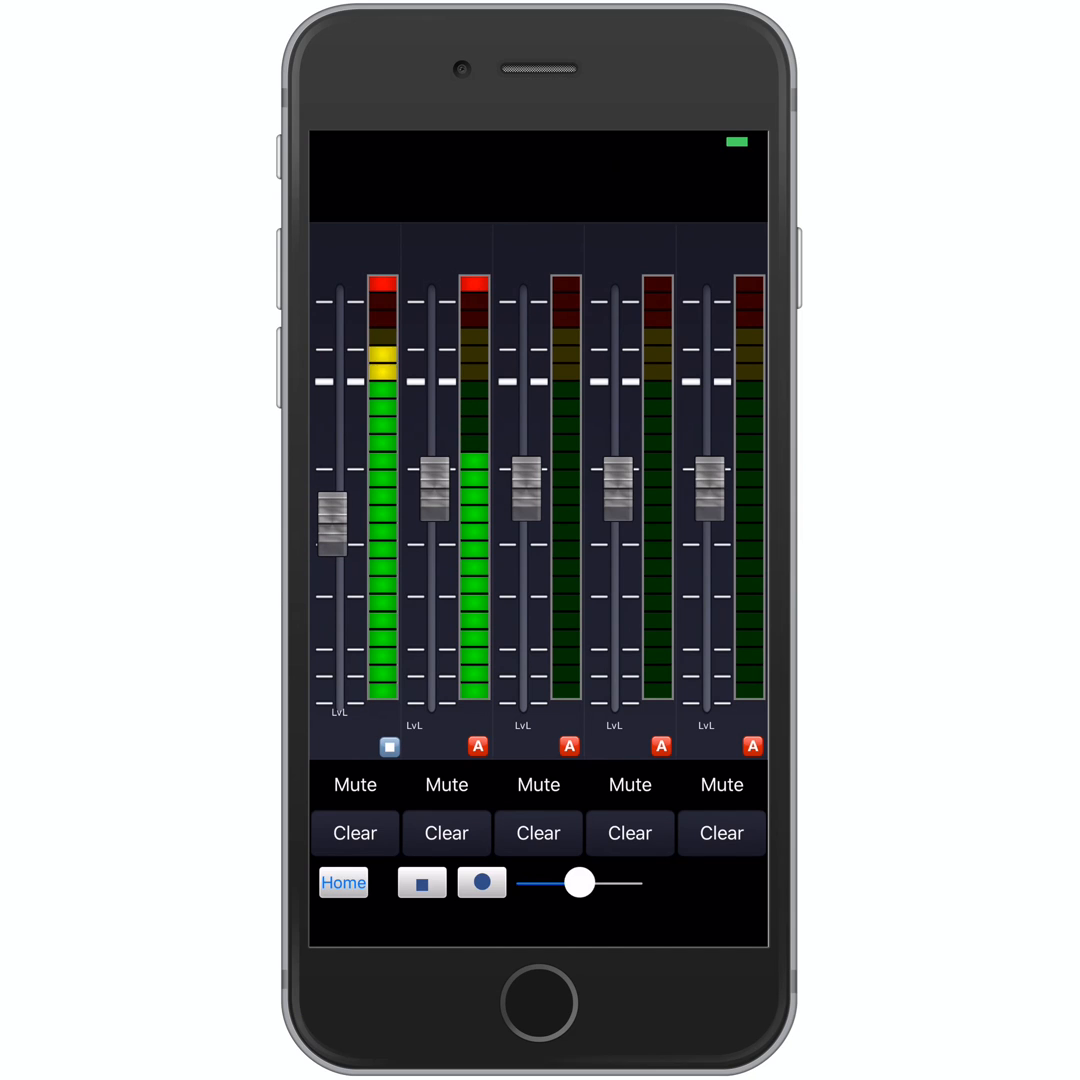
pyautogui.click(421, 882)
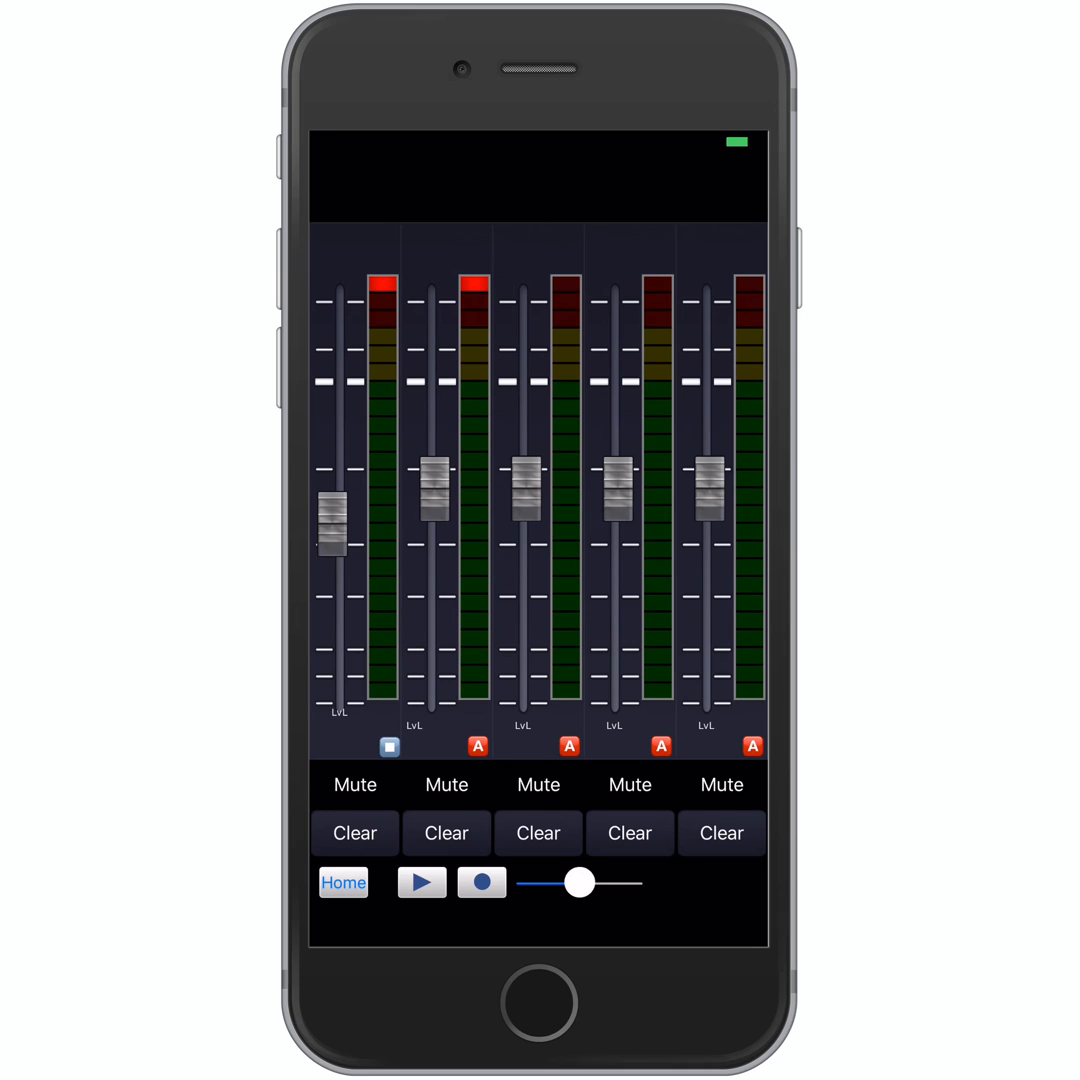
# Record the live mix with the master Record button, raising the instrumental fader mid-take.
pyautogui.click(481, 882)
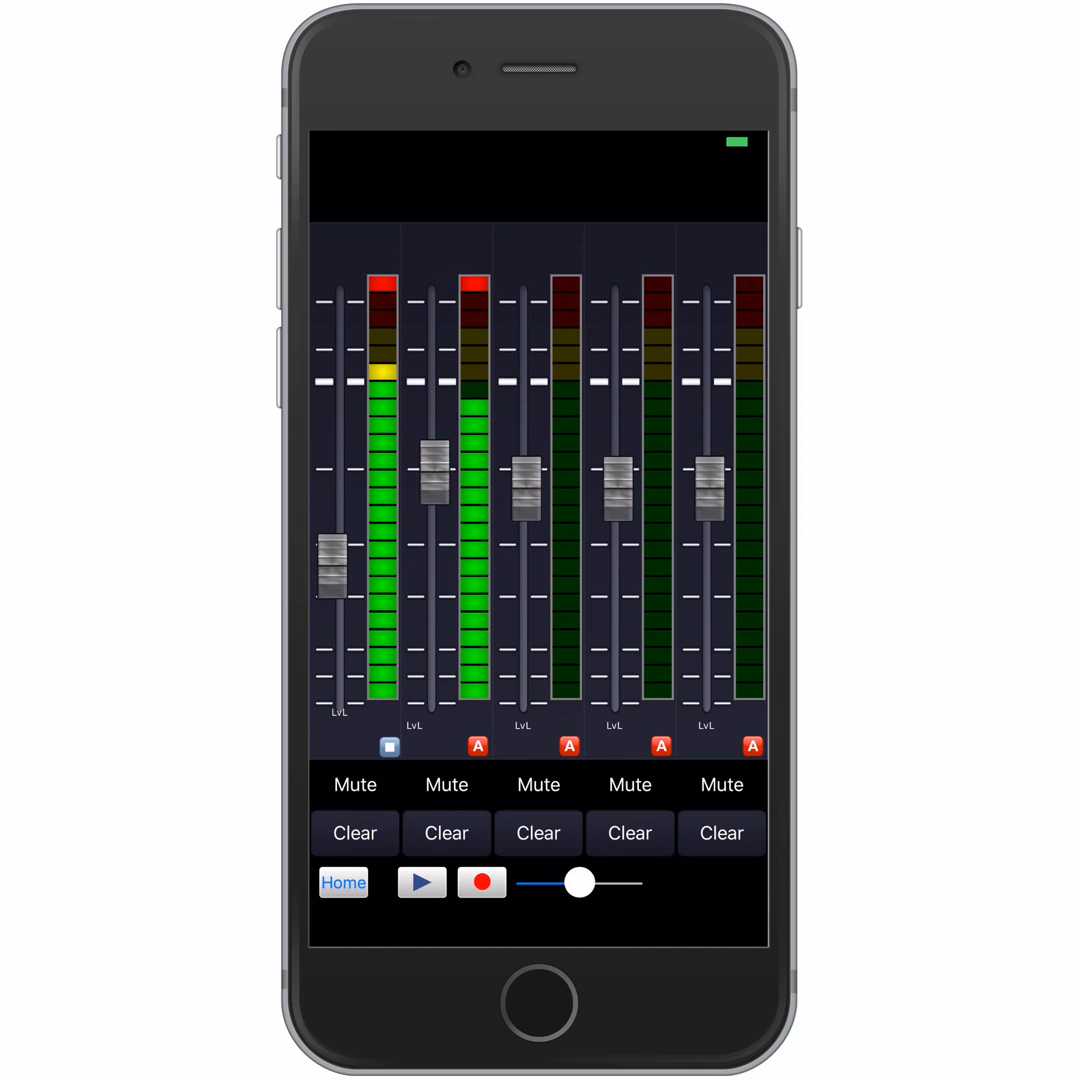
pyautogui.moveTo(337, 570); pyautogui.dragTo(337, 500)
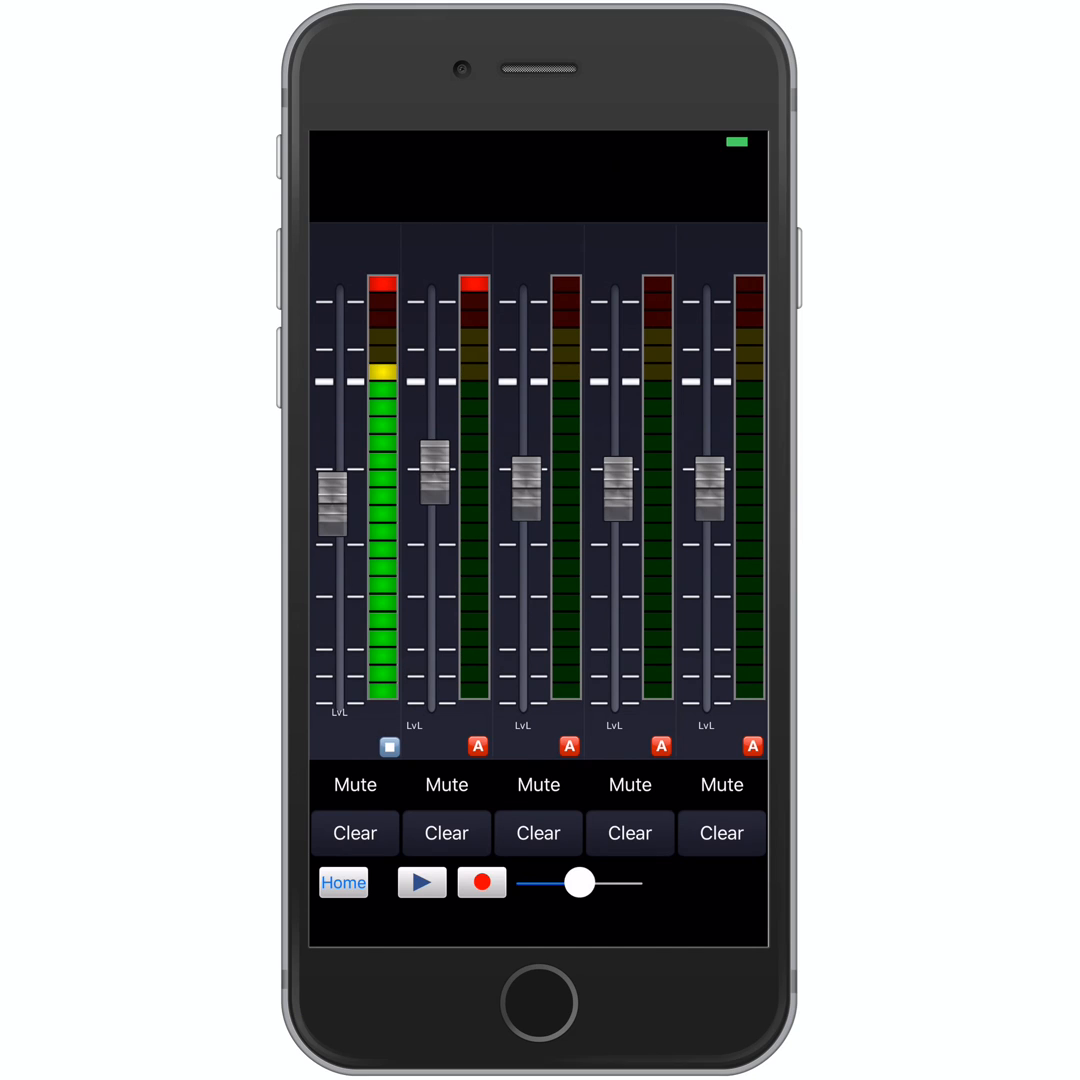
pyautogui.click(481, 882)
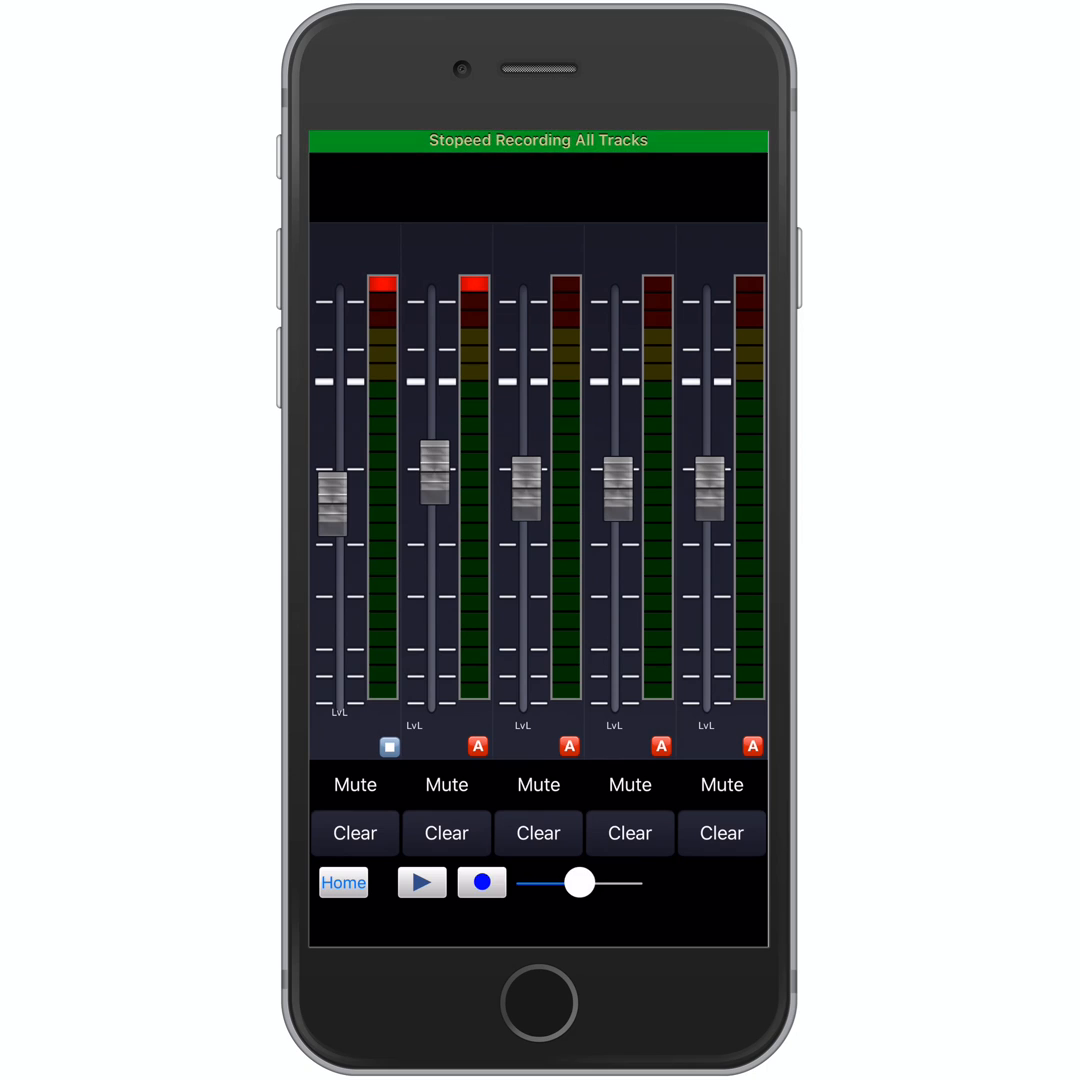